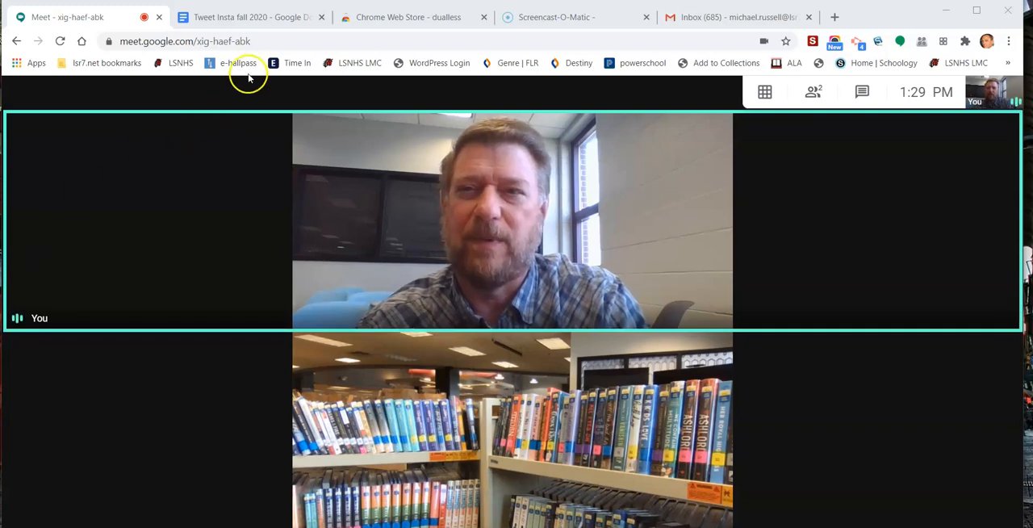
# Step: Add the Dualless extension to Chrome from the Web Store search results and confirm
pyautogui.click(242, 16)
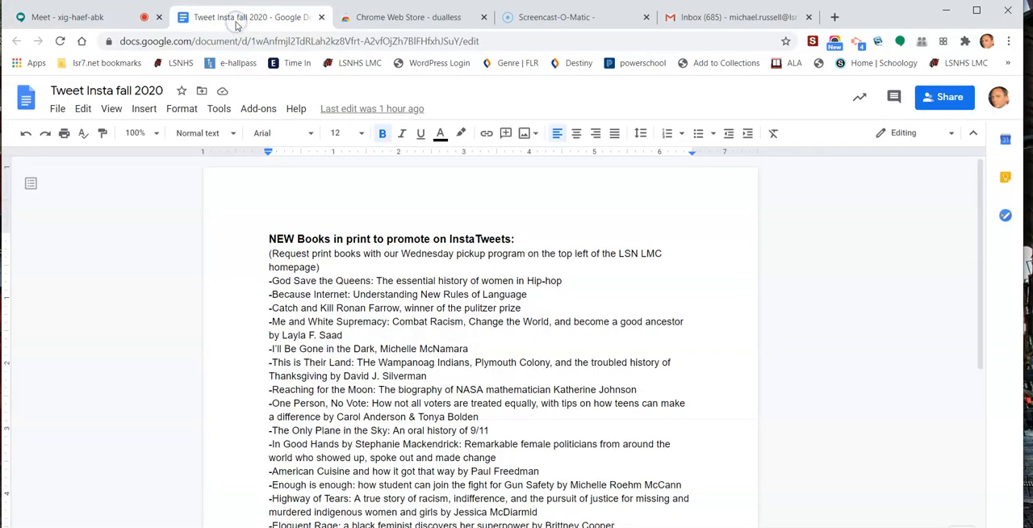
pyautogui.click(71, 16)
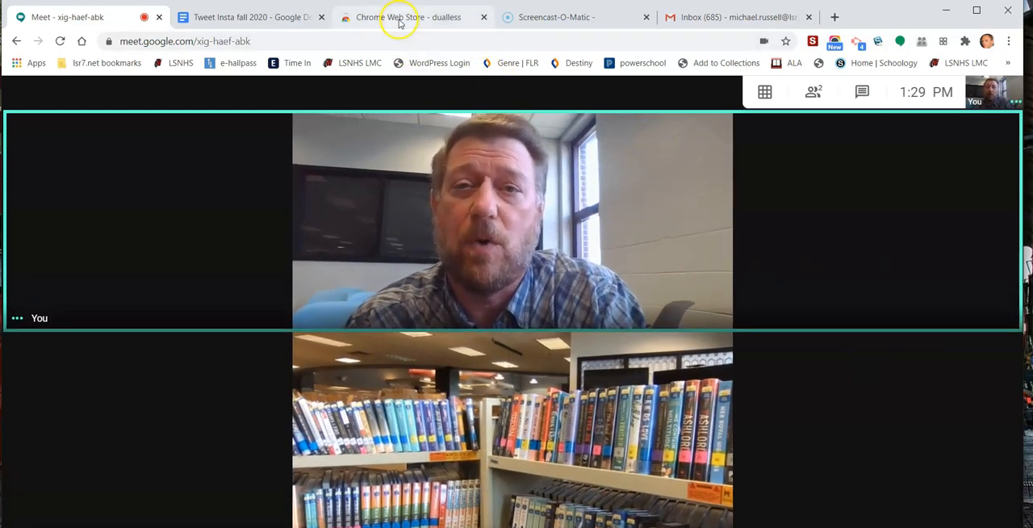
pyautogui.click(391, 16)
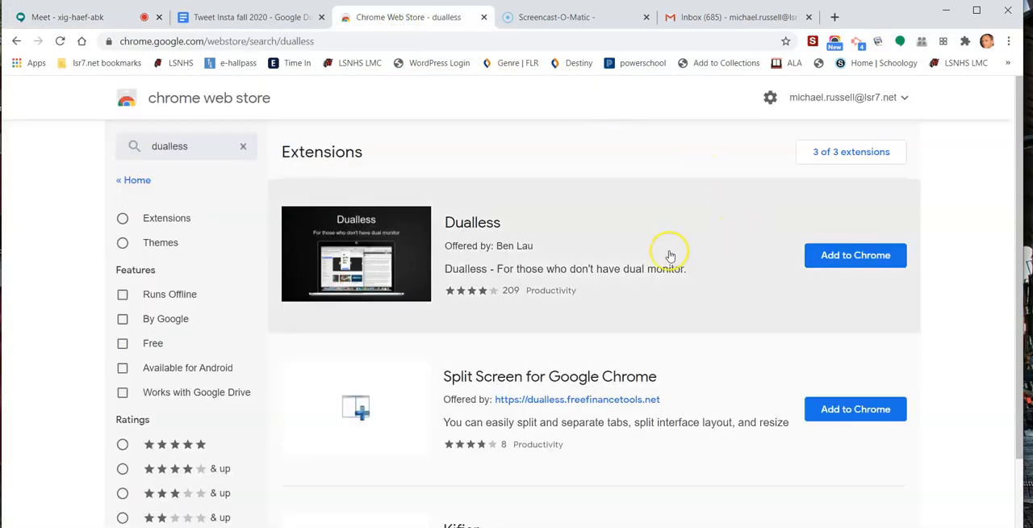
pyautogui.moveTo(490, 237)
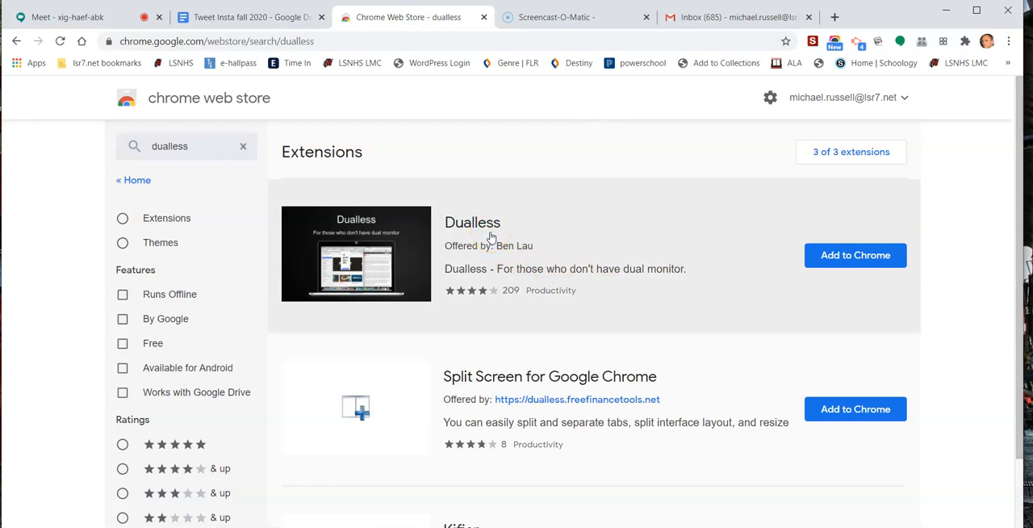
pyautogui.click(855, 255)
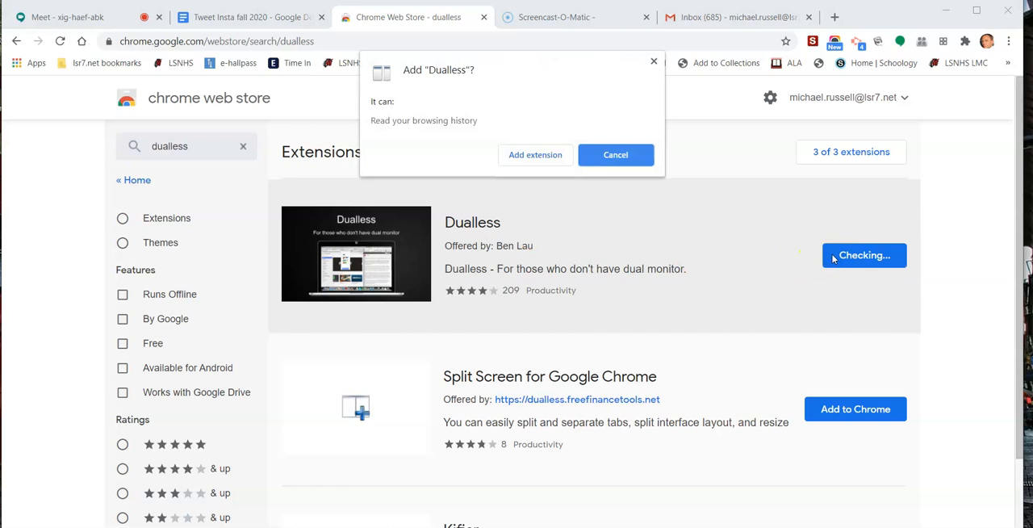
pyautogui.click(536, 155)
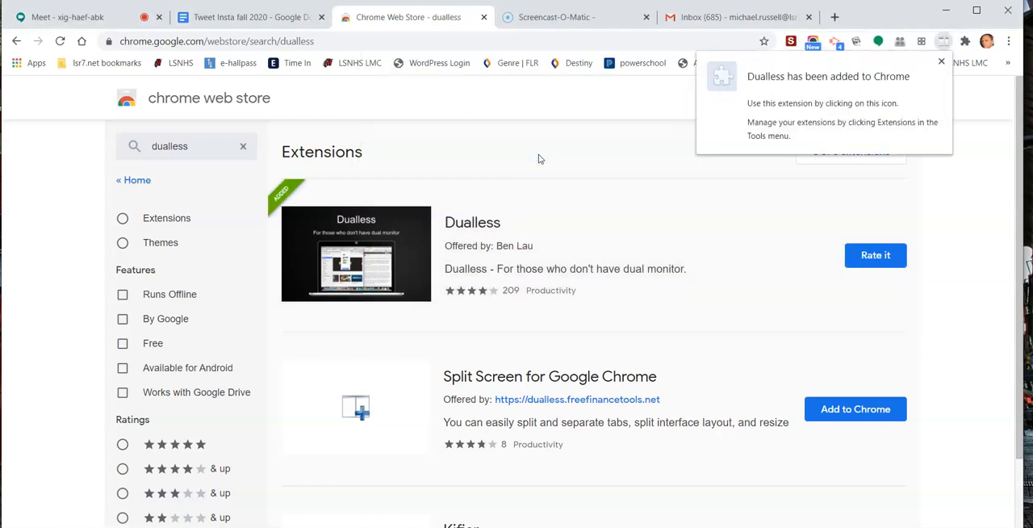
pyautogui.moveTo(970, 121)
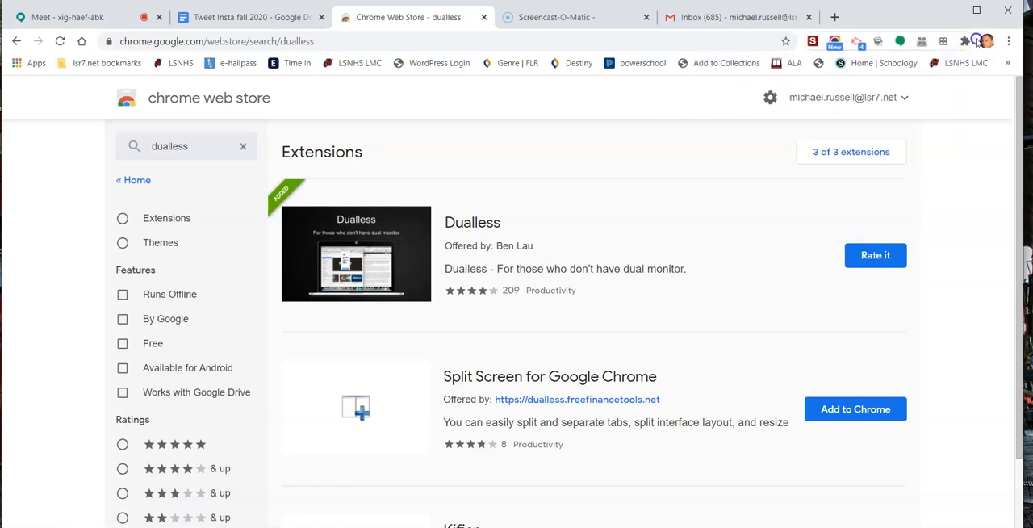
# Step: Use Dualless to split Chrome into Web Store (left) and Meet call (right) windows
pyautogui.click(984, 42)
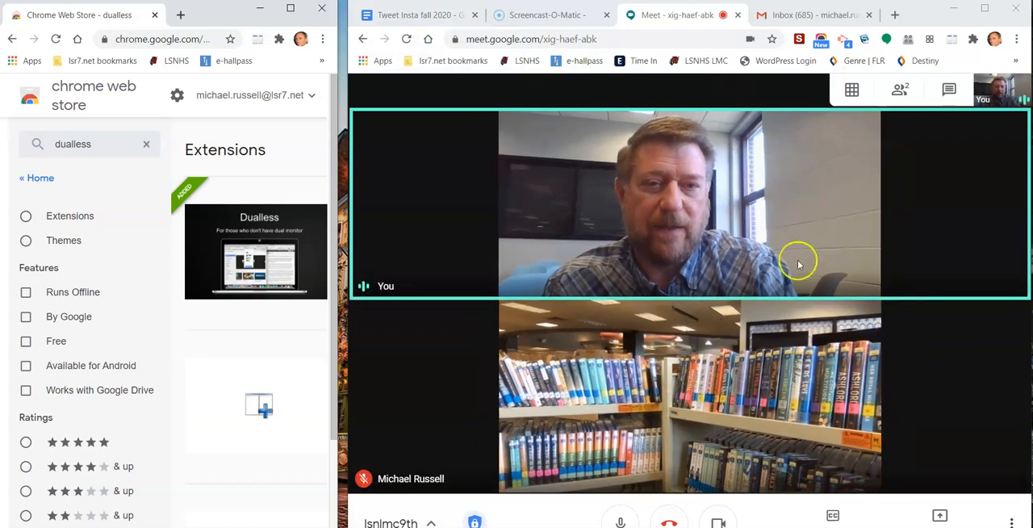
# Step: Show the Tweet Insta fall 2020 document in the left window beside the Meet call
pyautogui.click(418, 14)
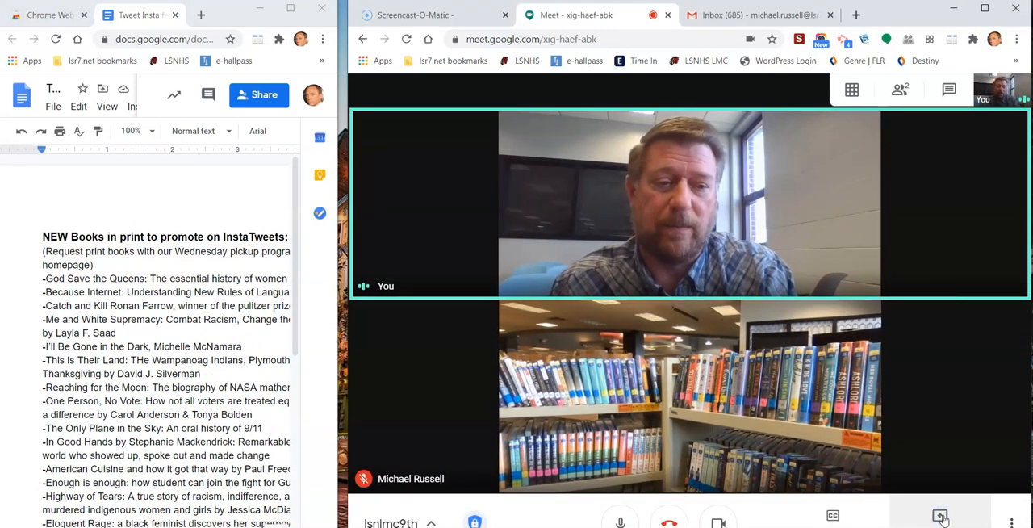
# Step: Present the Tweet Insta fall 2020 Chrome tab to the Meet call and start sharing
pyautogui.click(937, 514)
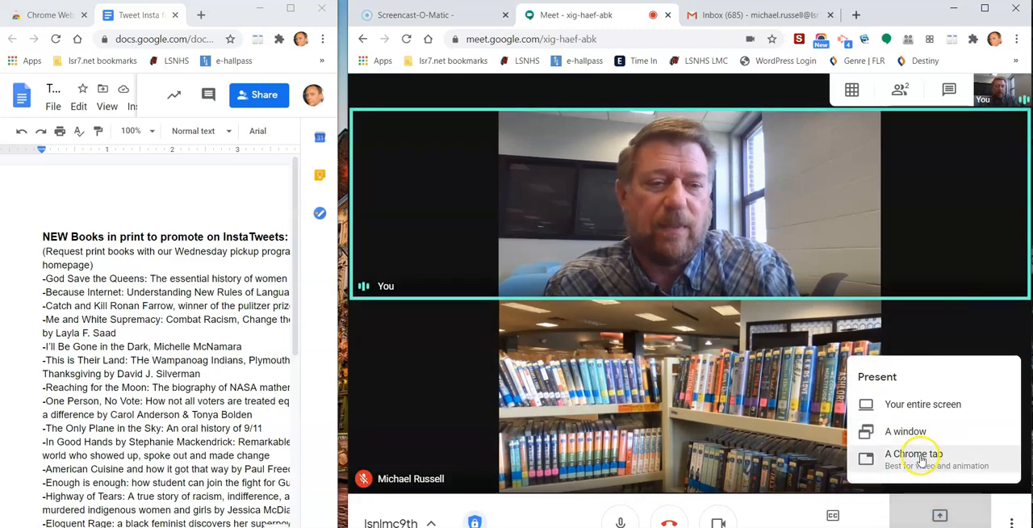
pyautogui.click(919, 455)
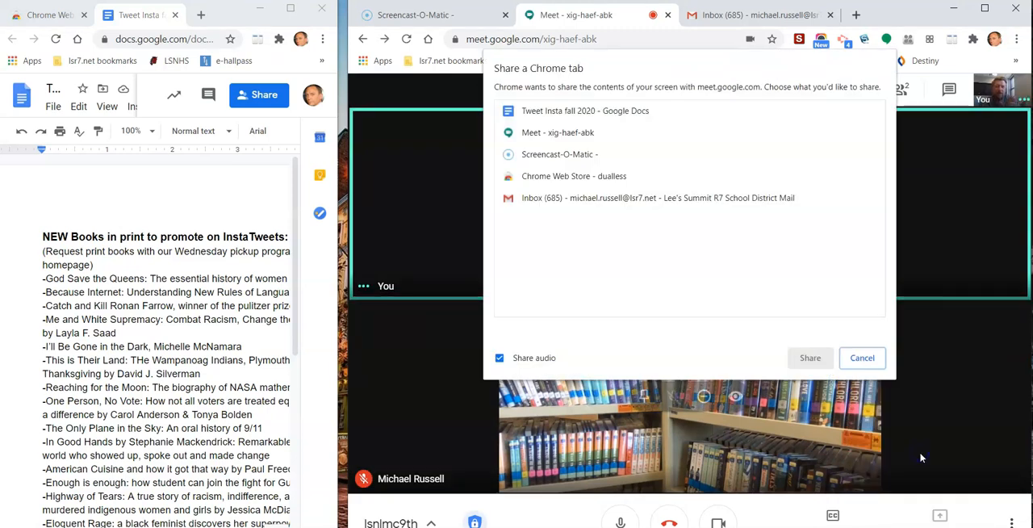
pyautogui.click(584, 110)
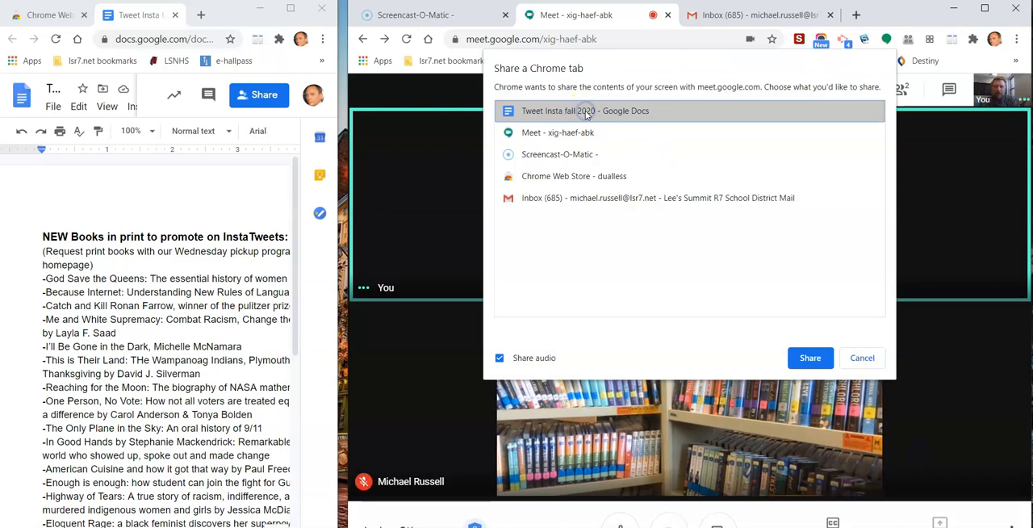
pyautogui.click(810, 358)
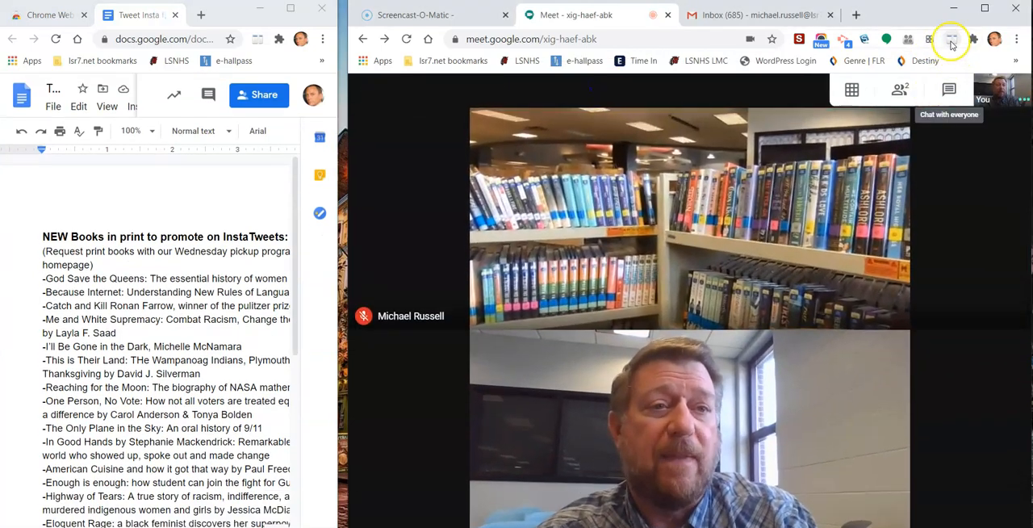
# Step: Bring up the Dualless split-ratio layout grid from the Meet window's toolbar
pyautogui.click(954, 38)
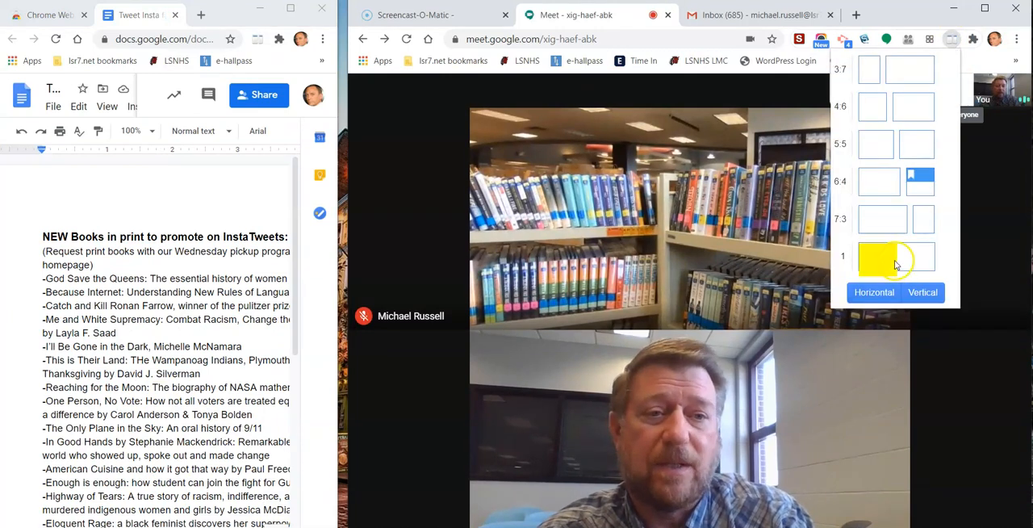